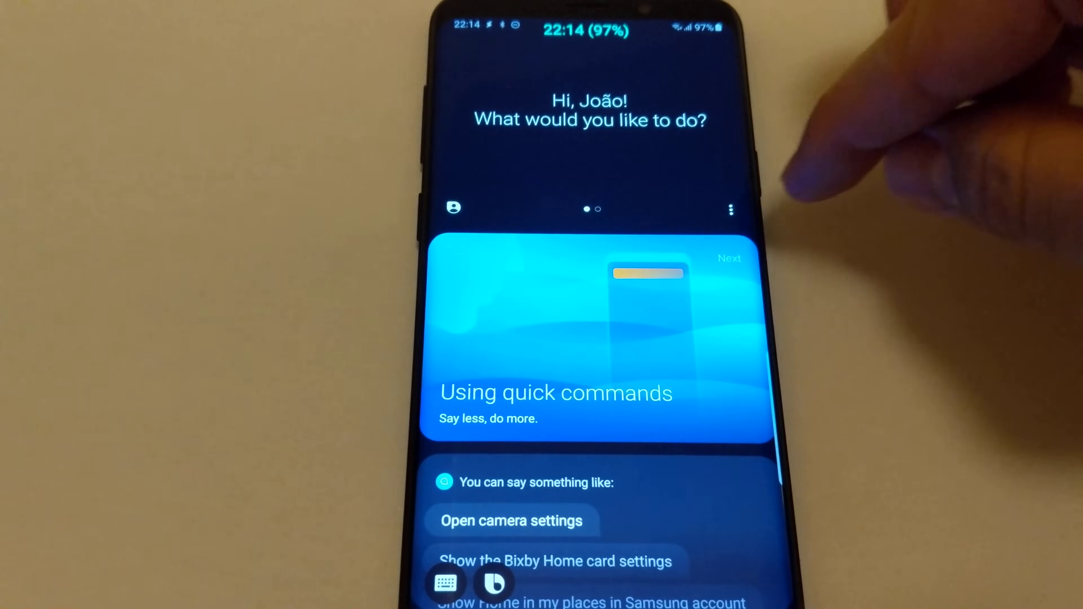
Step: Reach Bixby's settings via the three-dot menu and review the Bixby key entry
{"action": "left_click", "coordinate": [730, 210]}
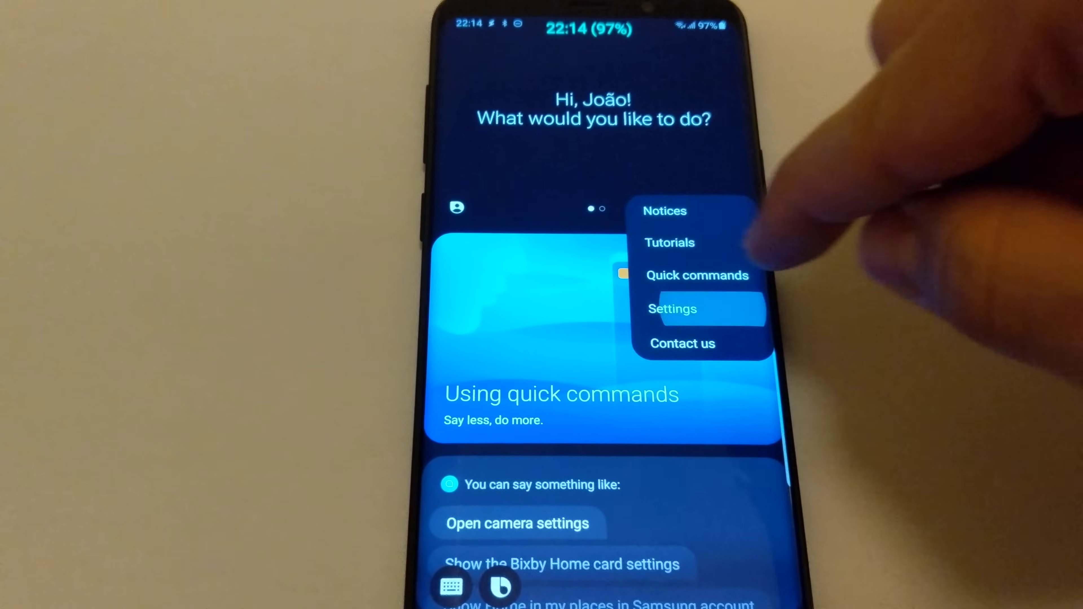
{"action": "left_click", "coordinate": [671, 309]}
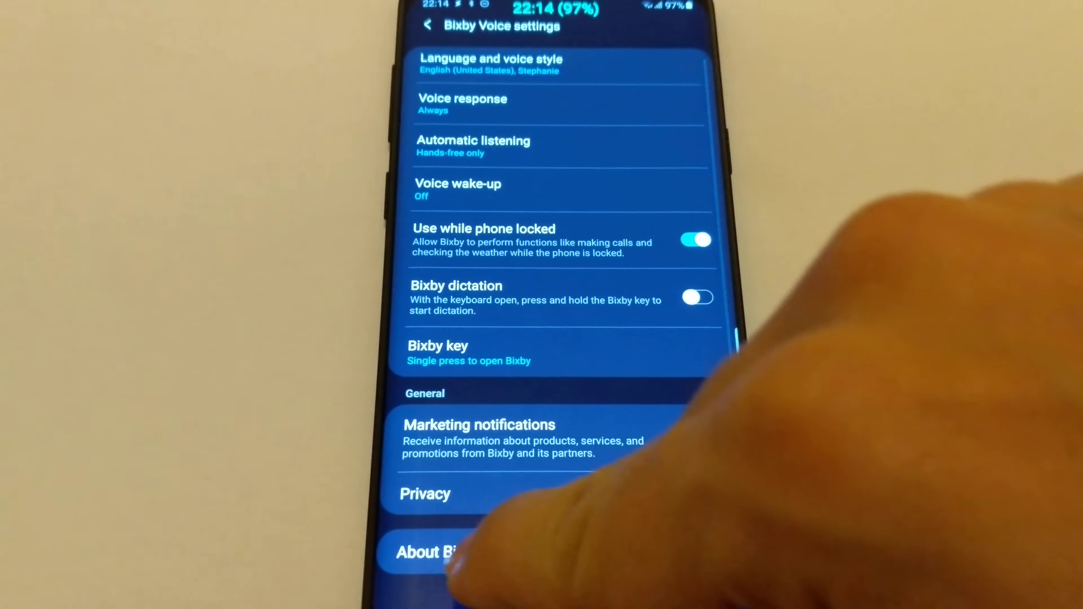
{"action": "left_click", "coordinate": [429, 553]}
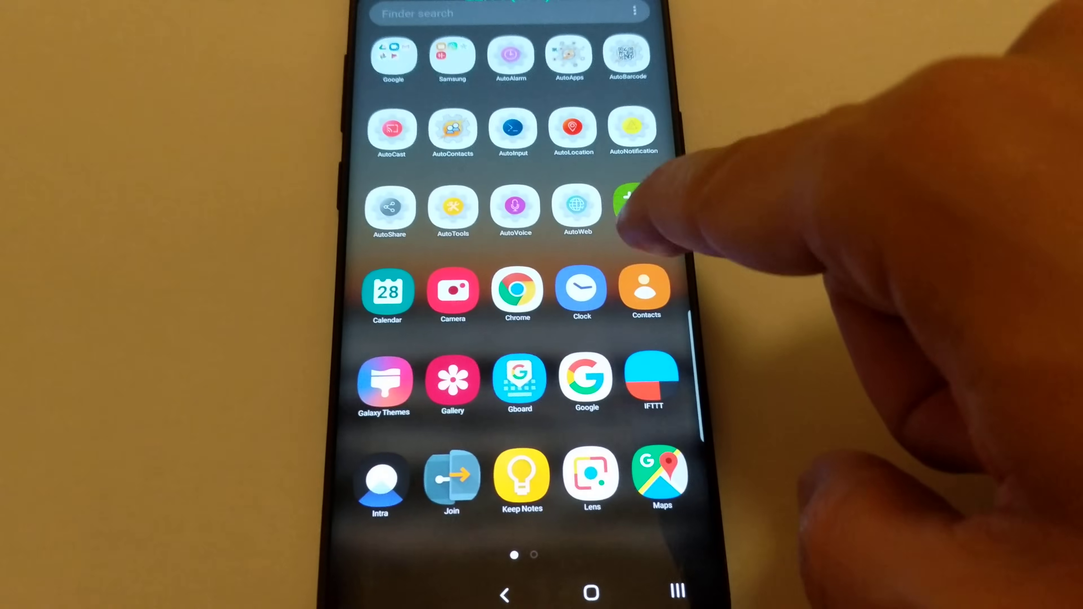
Step: Scroll through the app drawer to look over the installed apps
{"action": "scroll", "scroll_direction": "left", "scroll_amount": 3}
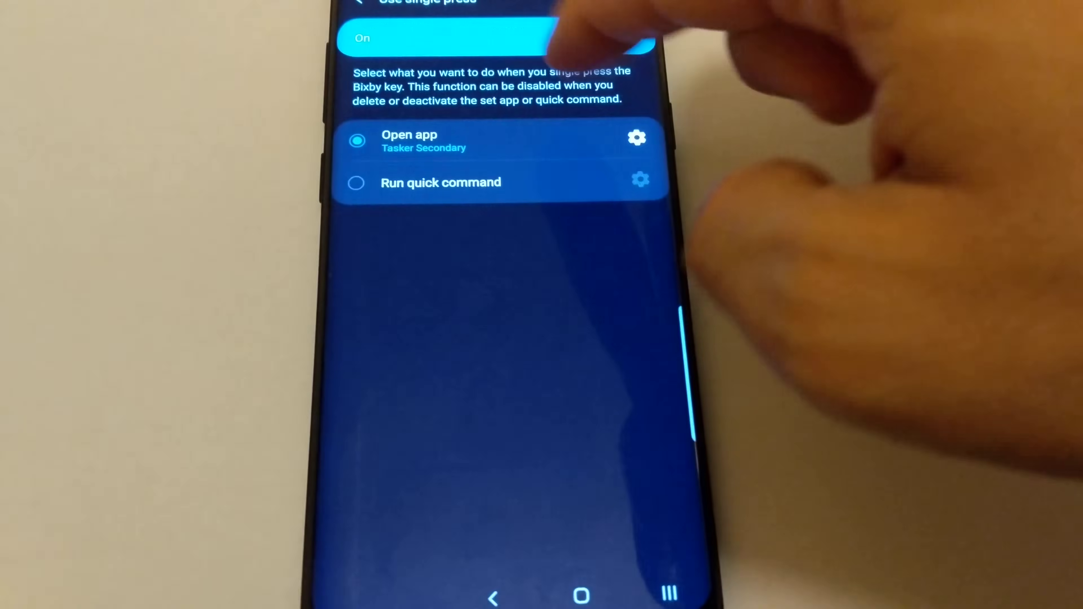
Step: Set the Bixby key's single press to On with Open app > Tasker Secondary
{"action": "left_click", "coordinate": [637, 138]}
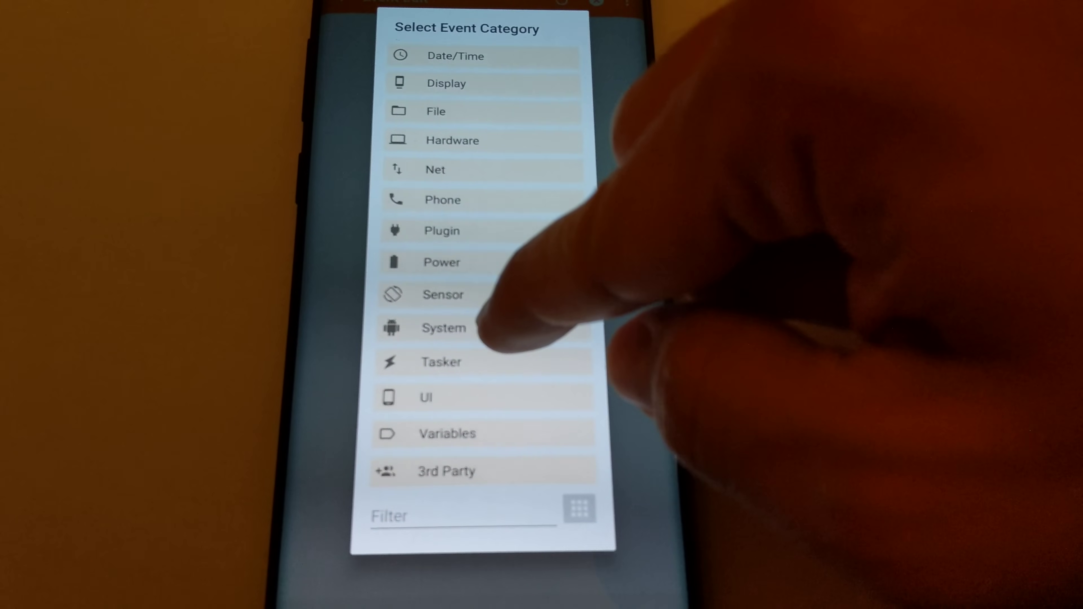
Step: Add an Event profile using Tasker > Secondary App Opened as its trigger
{"action": "left_click", "coordinate": [441, 362]}
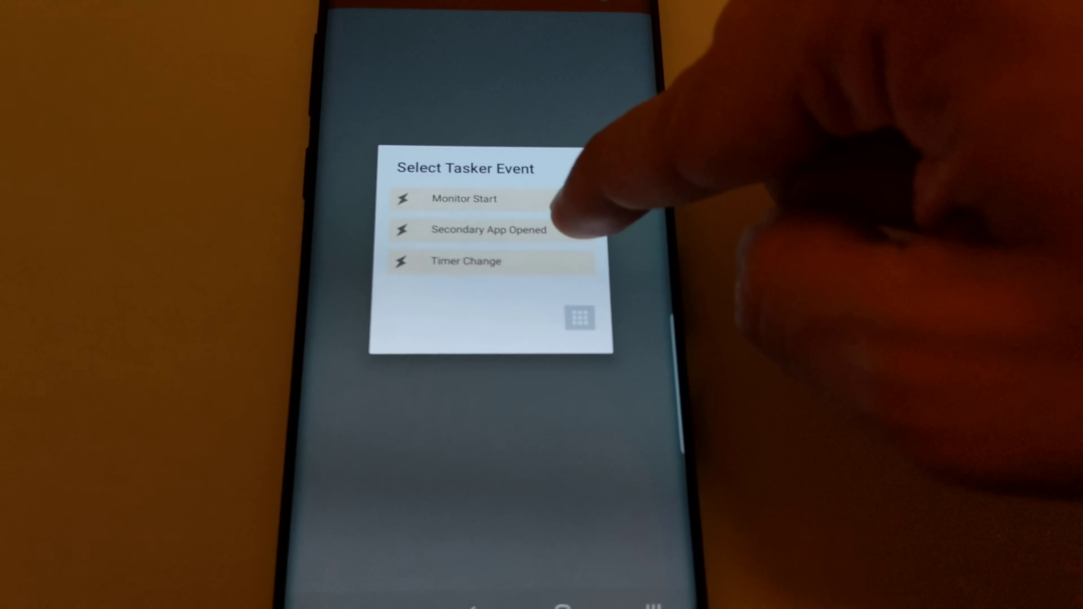
{"action": "left_click", "coordinate": [489, 230]}
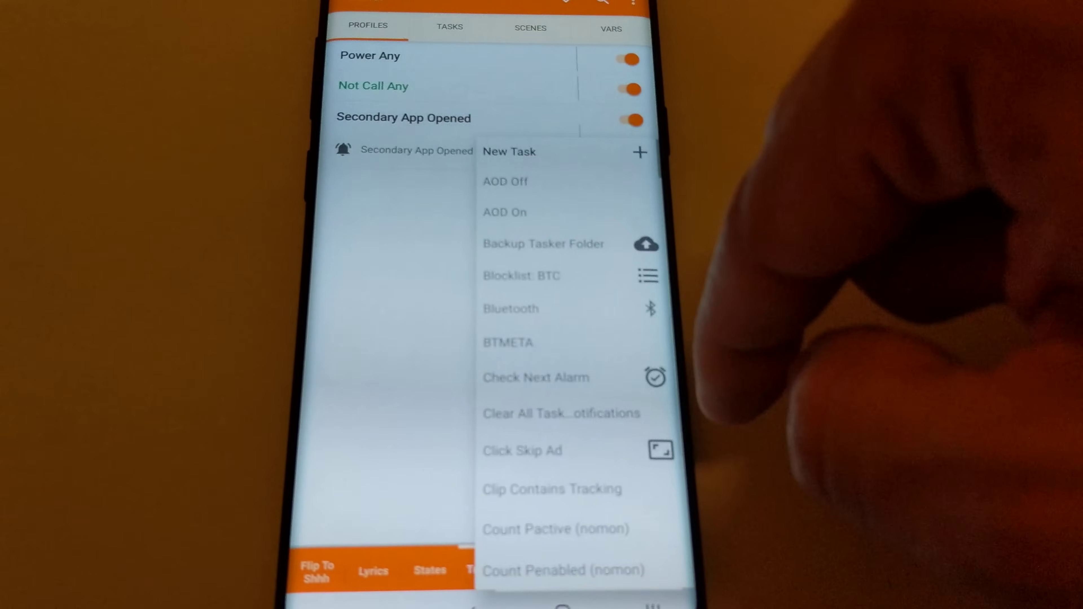
Step: Link a New Task whose first action is Voice Command, found by searching 'voice'
{"action": "left_click", "coordinate": [640, 152]}
{"action": "type", "text": "voice"}
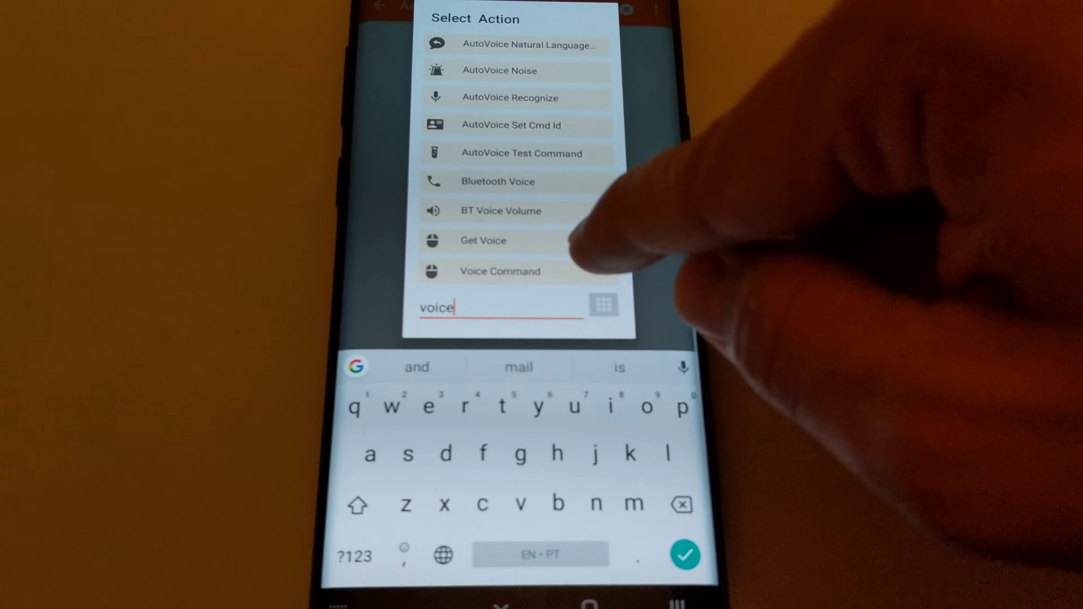
{"action": "left_click", "coordinate": [500, 271]}
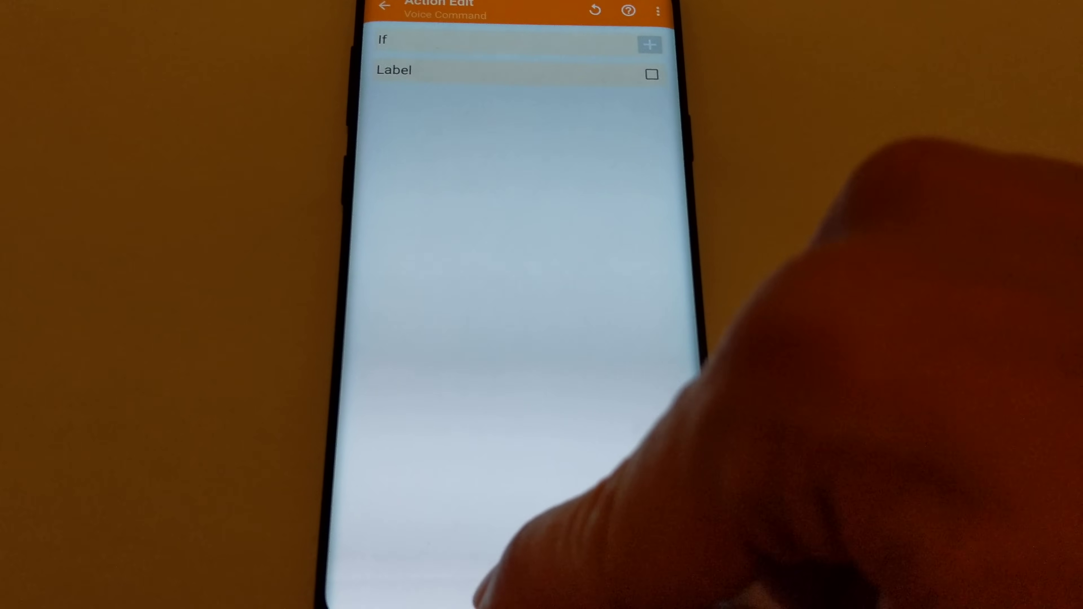
{"action": "left_click", "coordinate": [385, 9]}
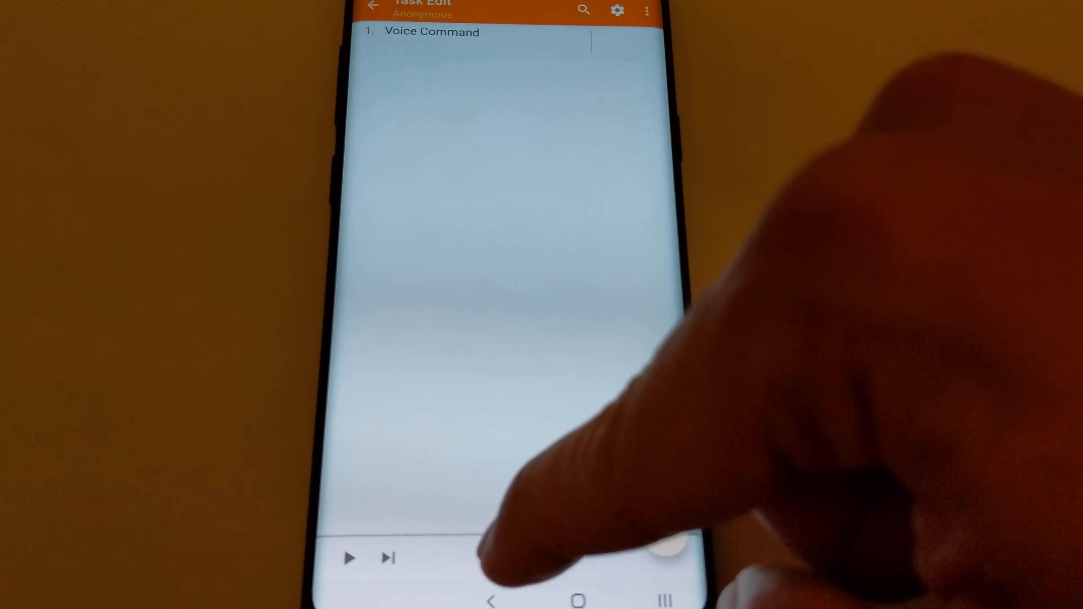